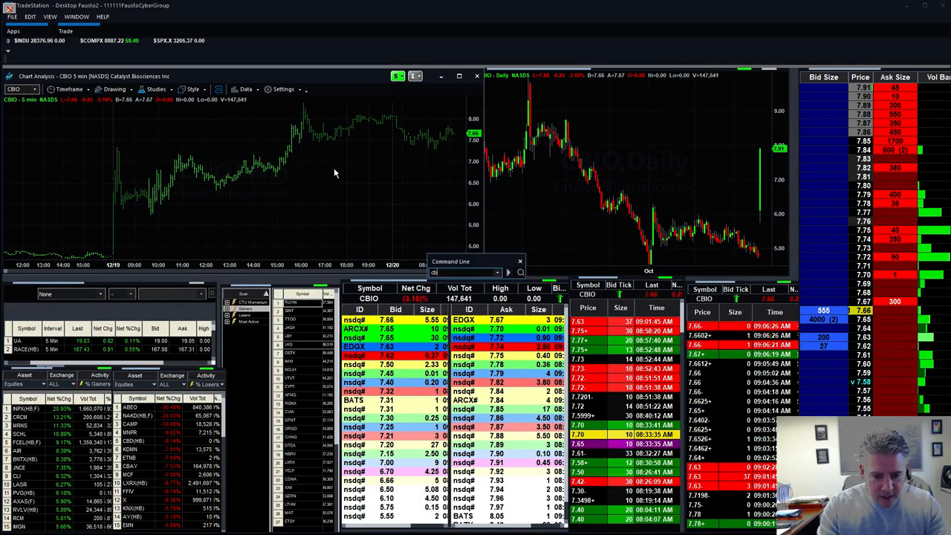
# - Enter the ticker 'imgn' in the Command Line to load a new symbol in place of CBIO
pyautogui.write('imgn')
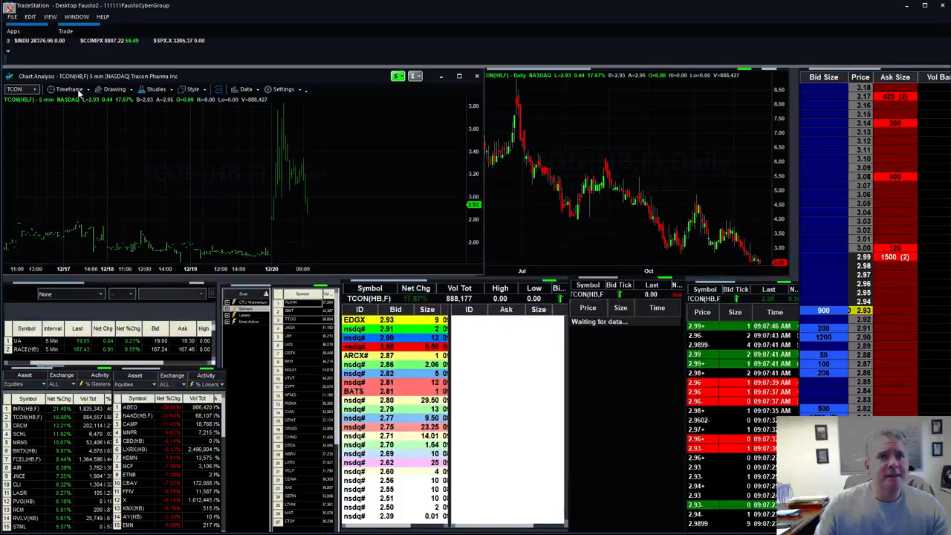
# - Choose a new bar interval from the Timeframe list on the Tracon Pharma chart
pyautogui.click(69, 89)
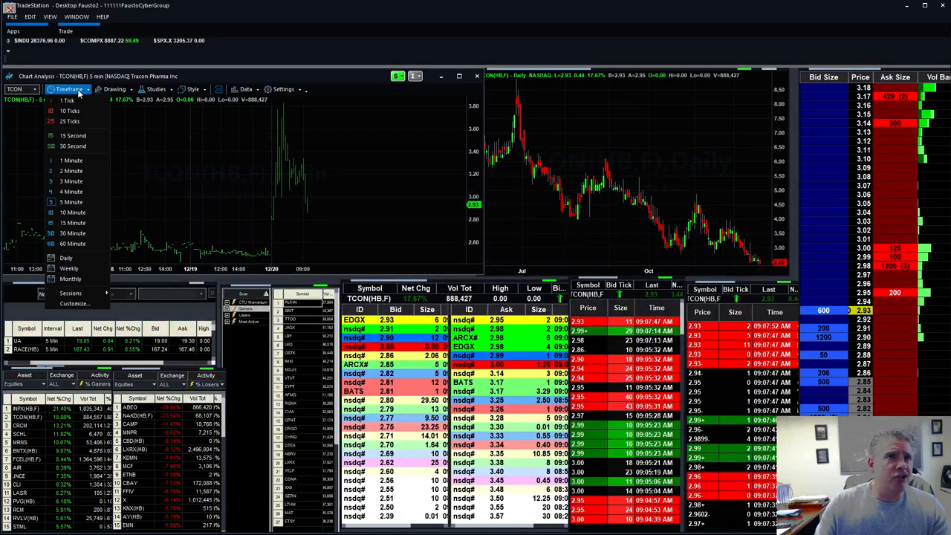
pyautogui.click(70, 159)
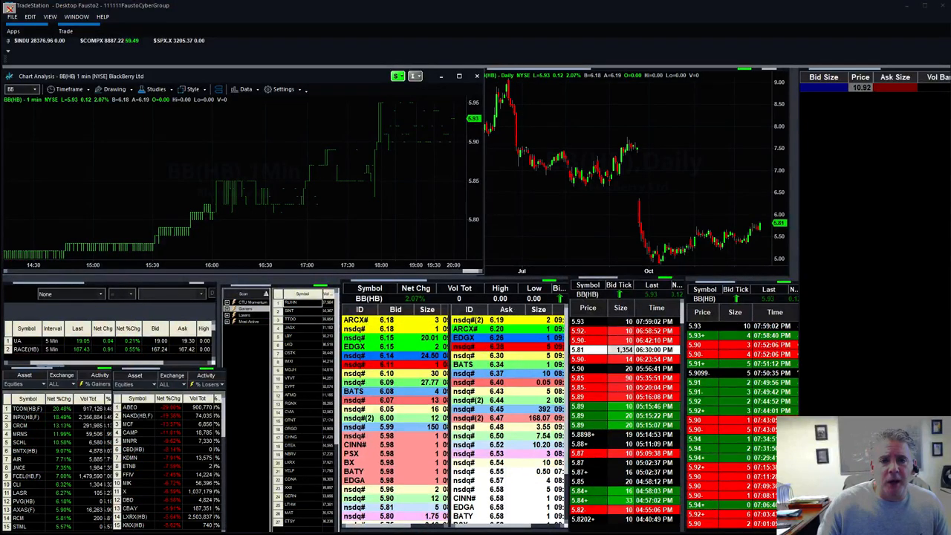
pyautogui.moveTo(822, 343)
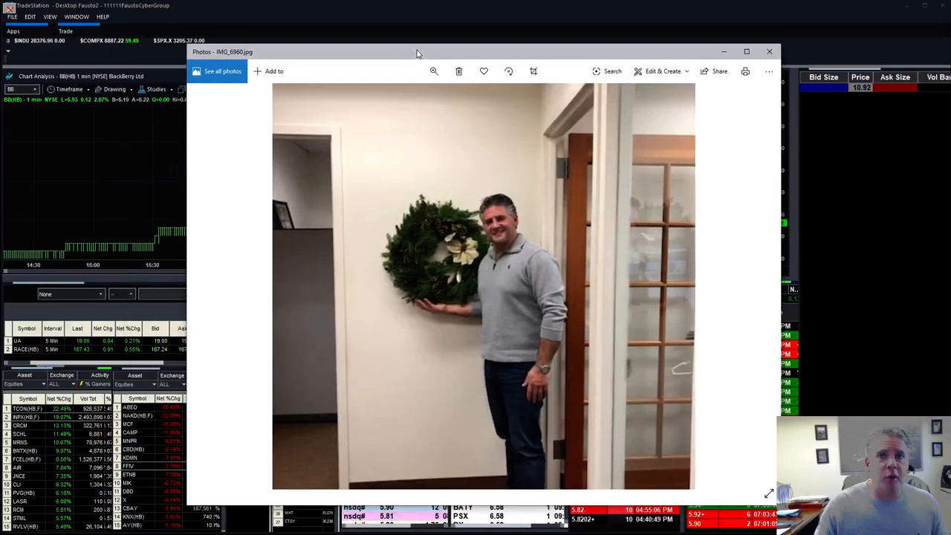
pyautogui.moveTo(438, 206)
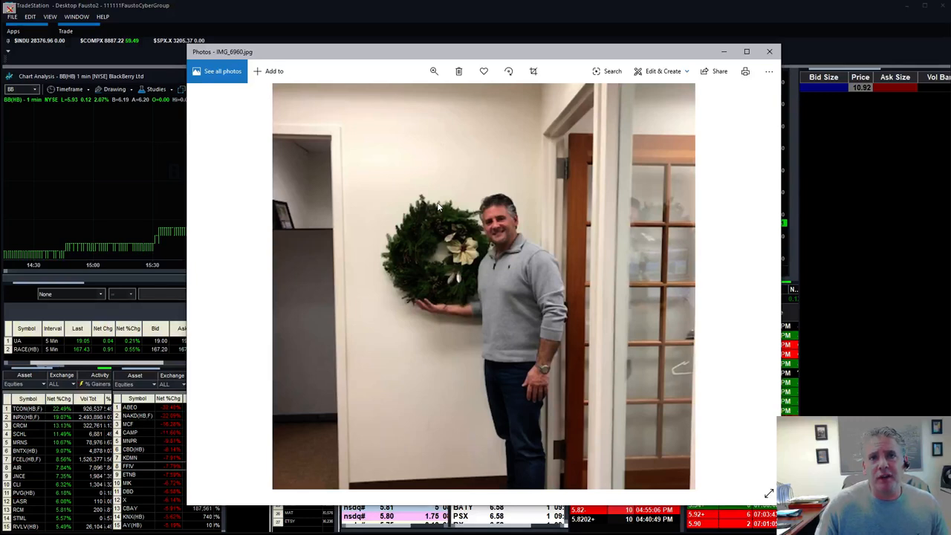
pyautogui.moveTo(401, 54)
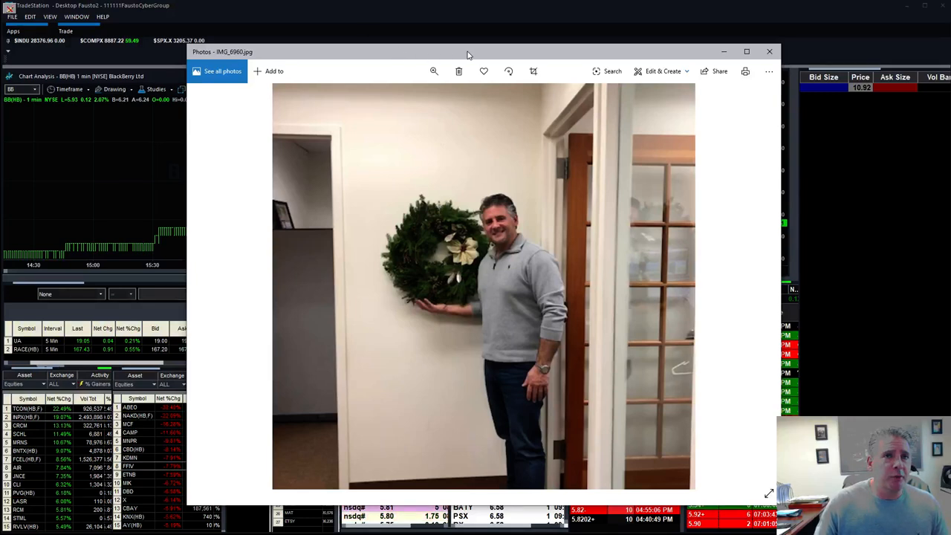
# - Close IMG_6960.jpg and drag the IMG_6956.jpg window up to the screen centre
pyautogui.click(769, 51)
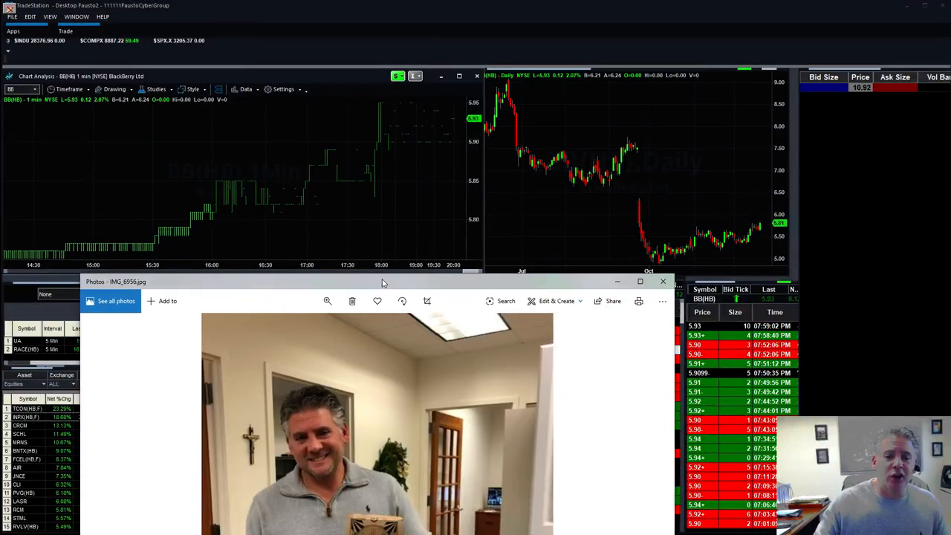
pyautogui.moveTo(382, 282); pyautogui.dragTo(462, 71)
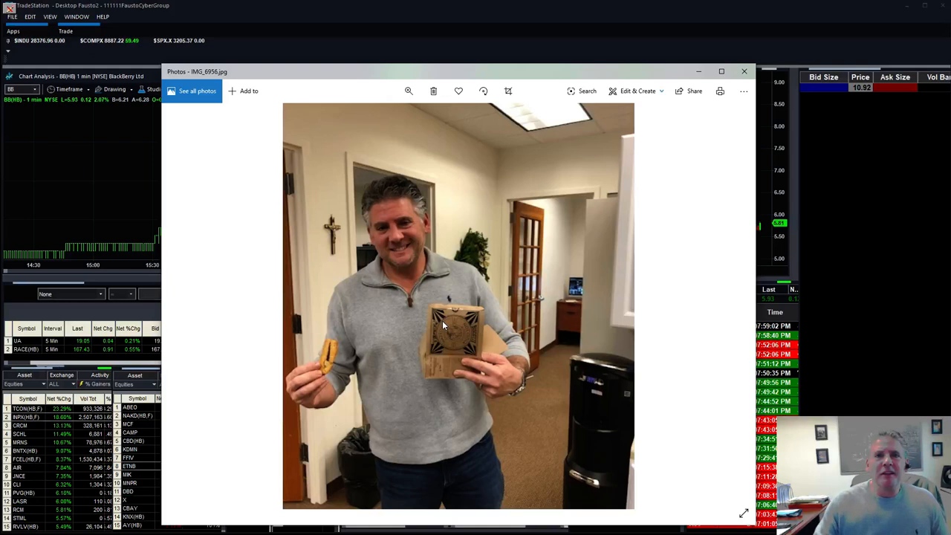
pyautogui.moveTo(557, 77)
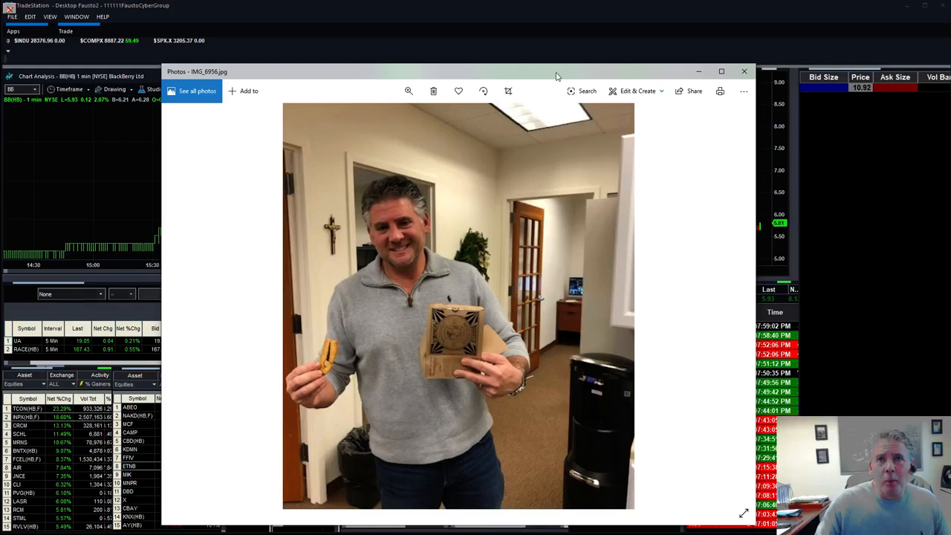